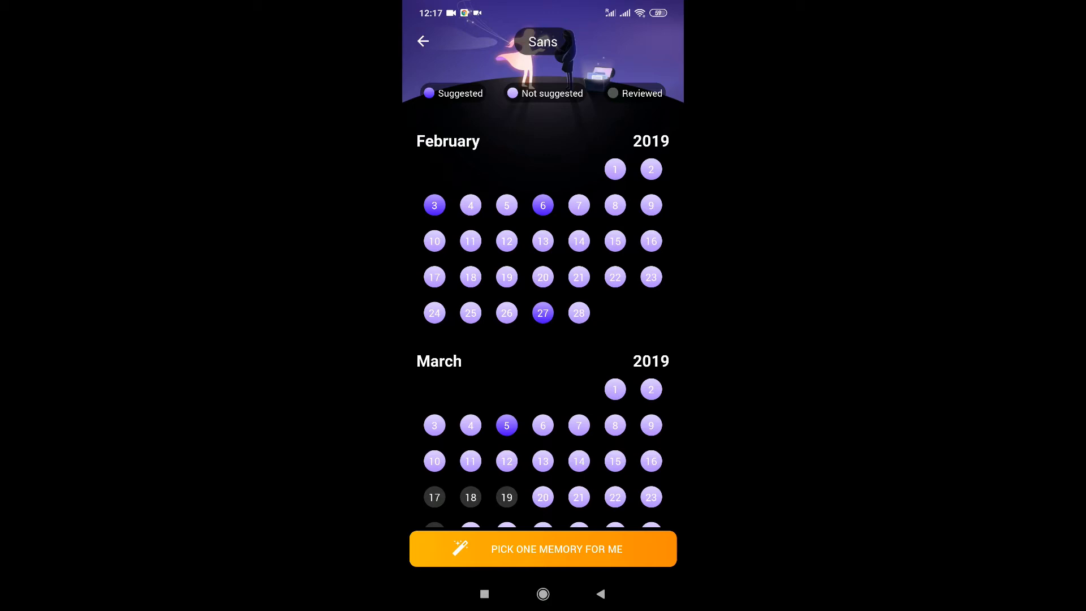
# Step: Let Deary pick a random Sans memory, opening the 17 Jan 2020 chat
pyautogui.click(543, 549)
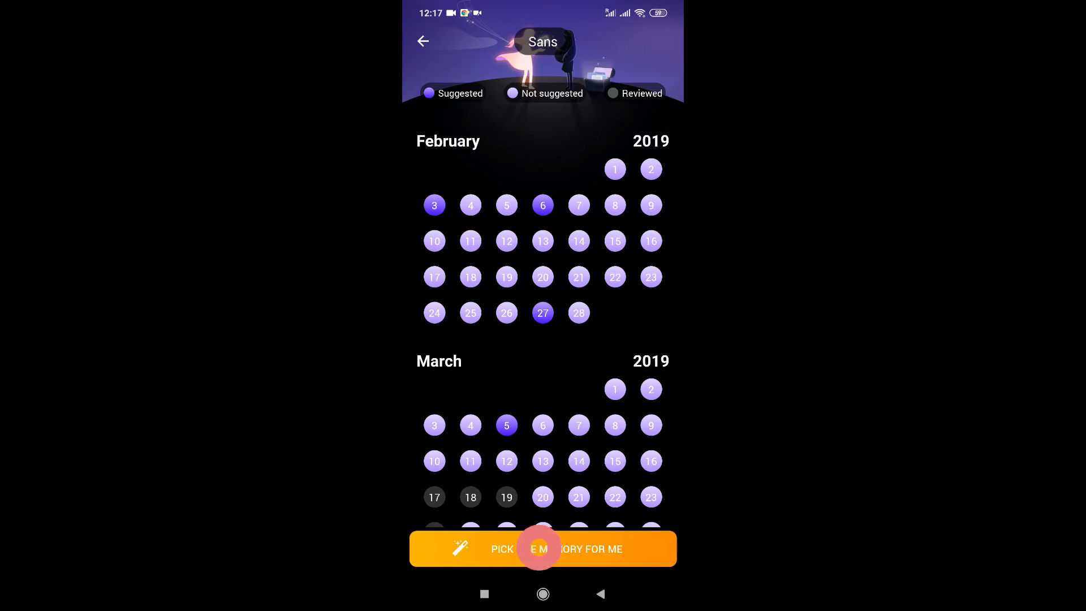
pyautogui.click(542, 549)
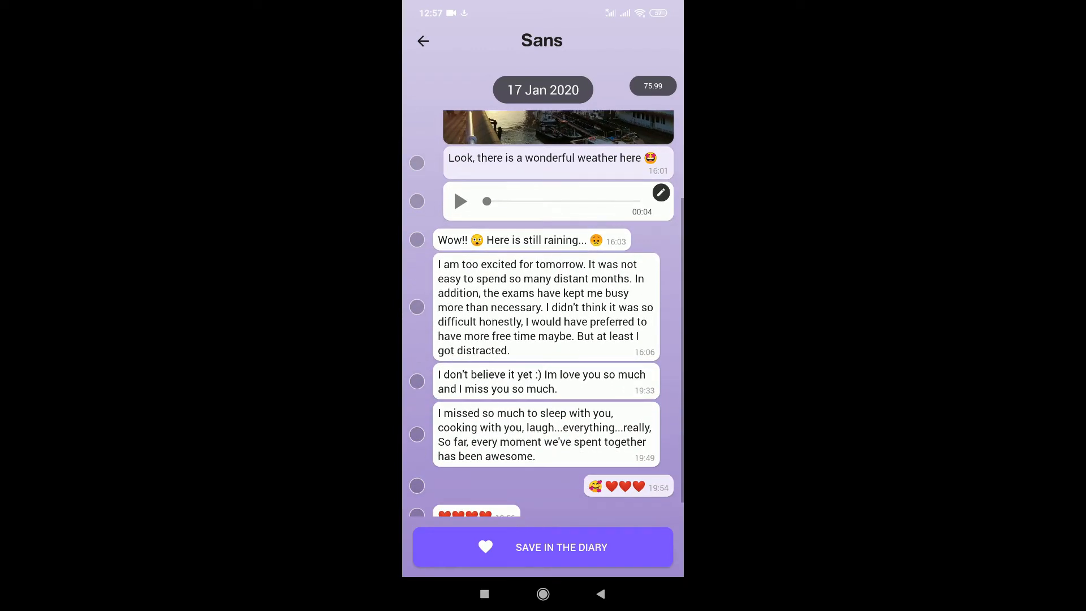
# Step: Save eight messages from the 17 Jan 2020 chat as a new memory card
pyautogui.click(417, 172)
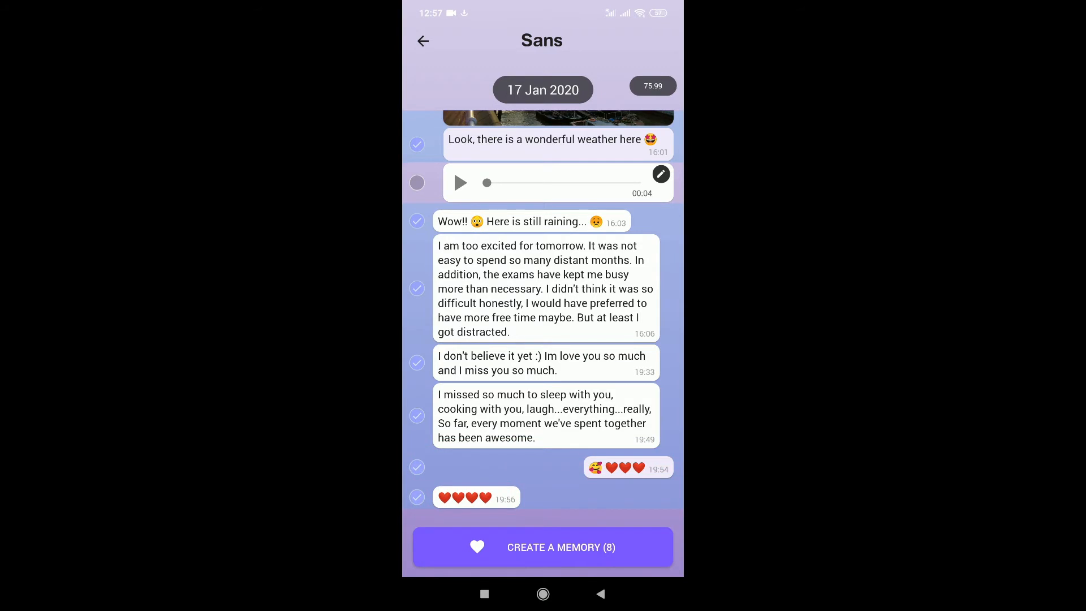
pyautogui.click(542, 547)
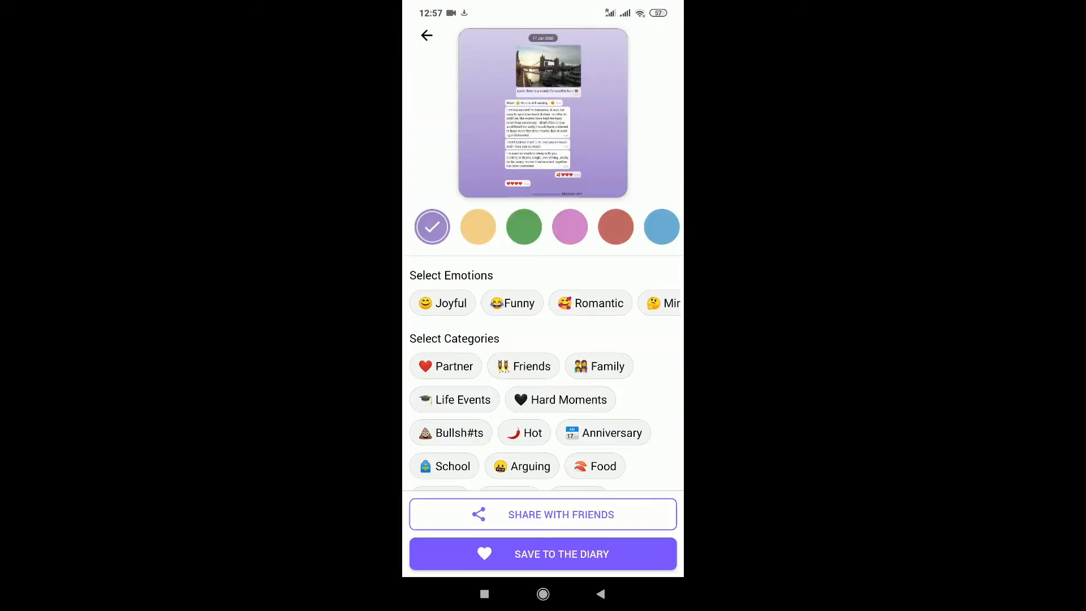
# Step: Give the memory a red background and Romantic emotion, and save it to the diary
pyautogui.click(615, 226)
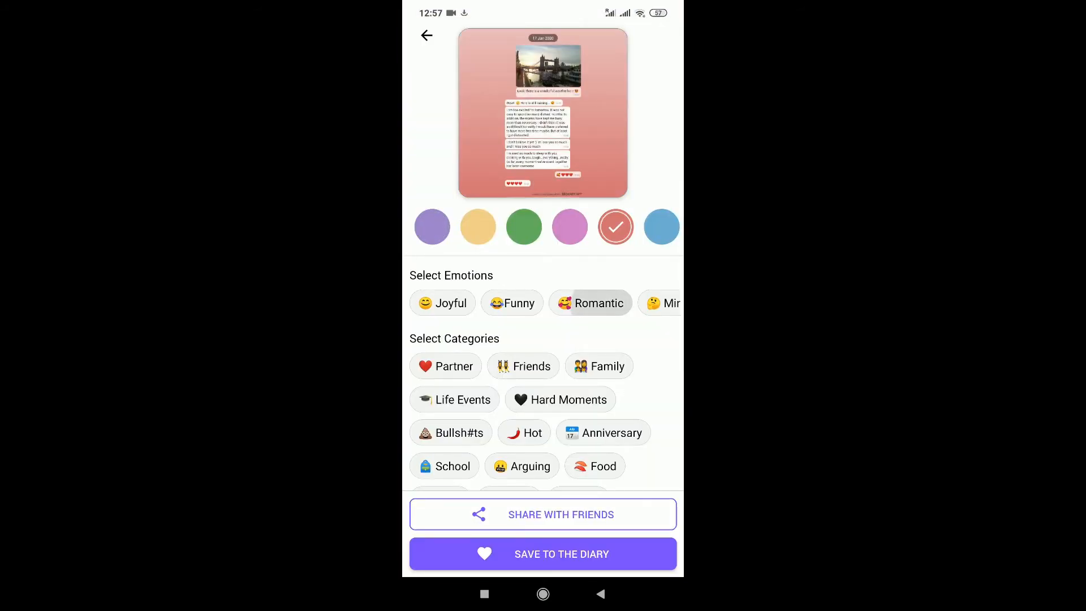
pyautogui.click(590, 302)
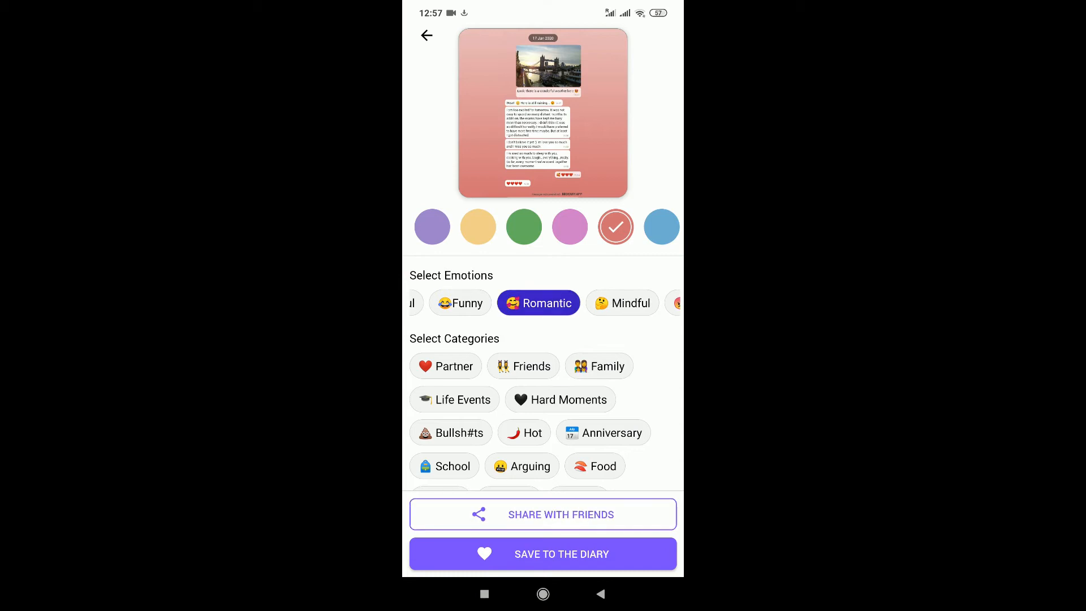
pyautogui.click(560, 400)
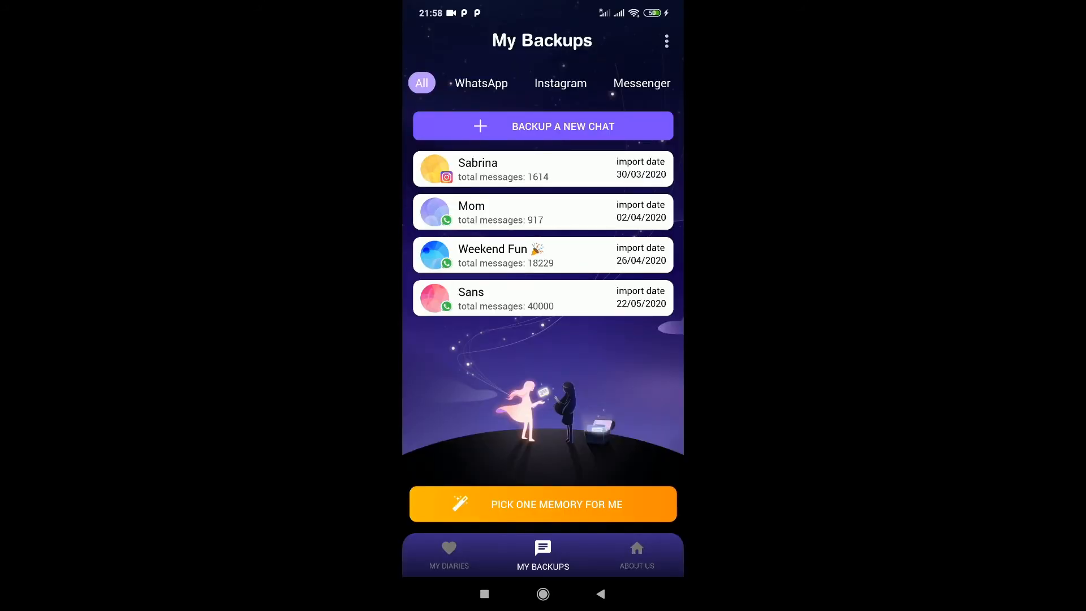
# Step: Browse My Diaries grouped by emotions, then by categories like Hot and Anniversary
pyautogui.click(448, 554)
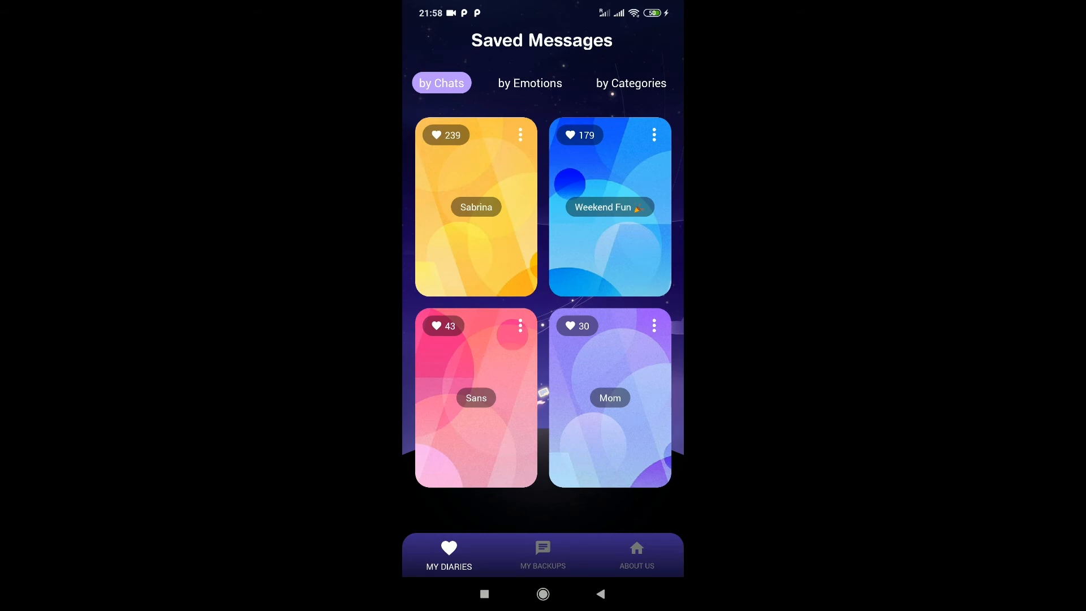
pyautogui.click(530, 83)
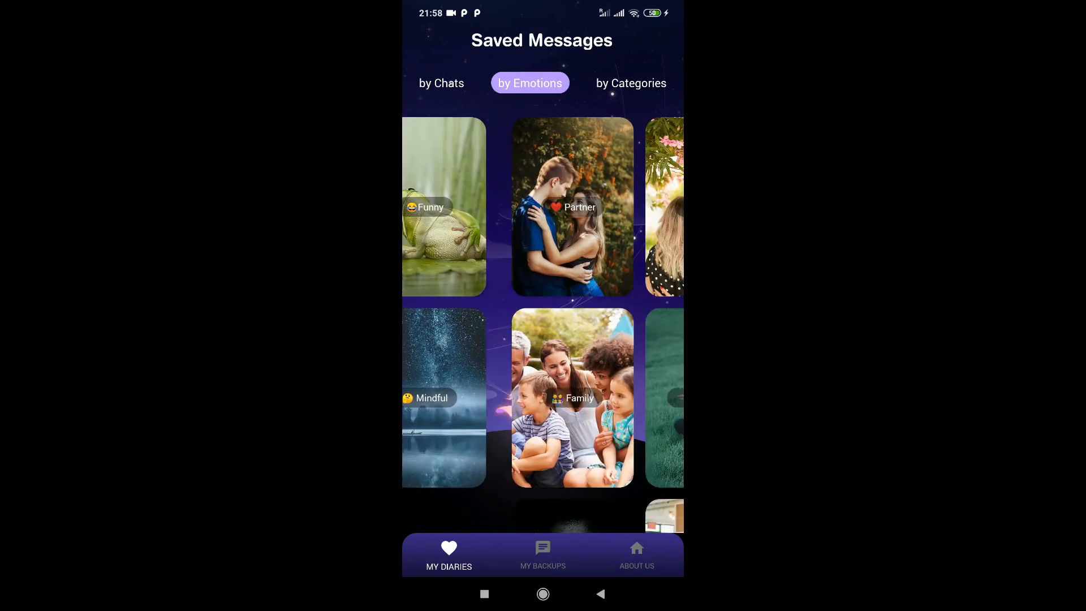
pyautogui.click(631, 83)
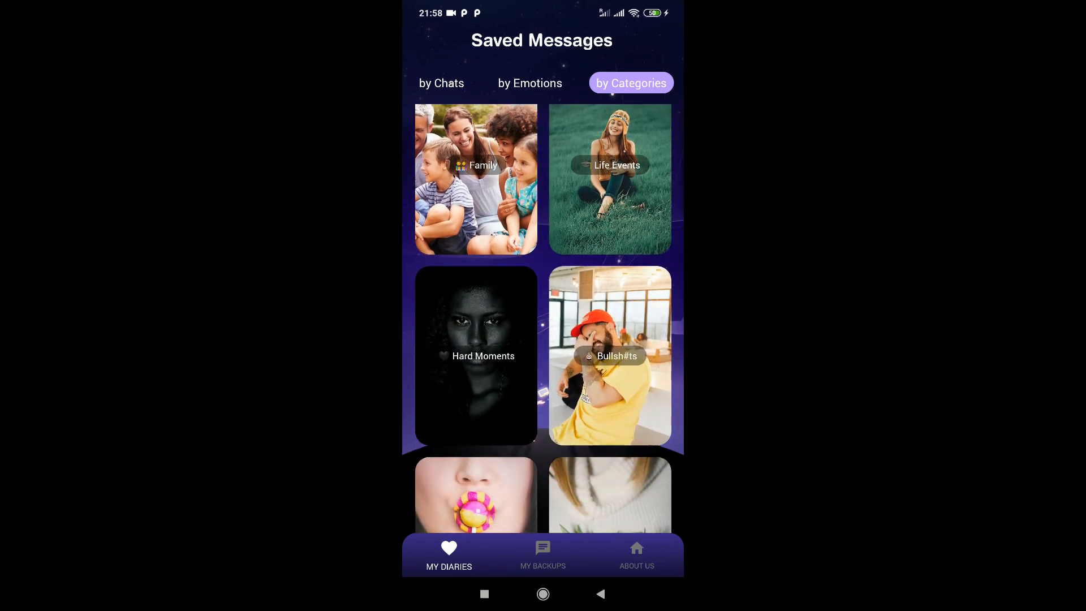
pyautogui.scroll(-3)
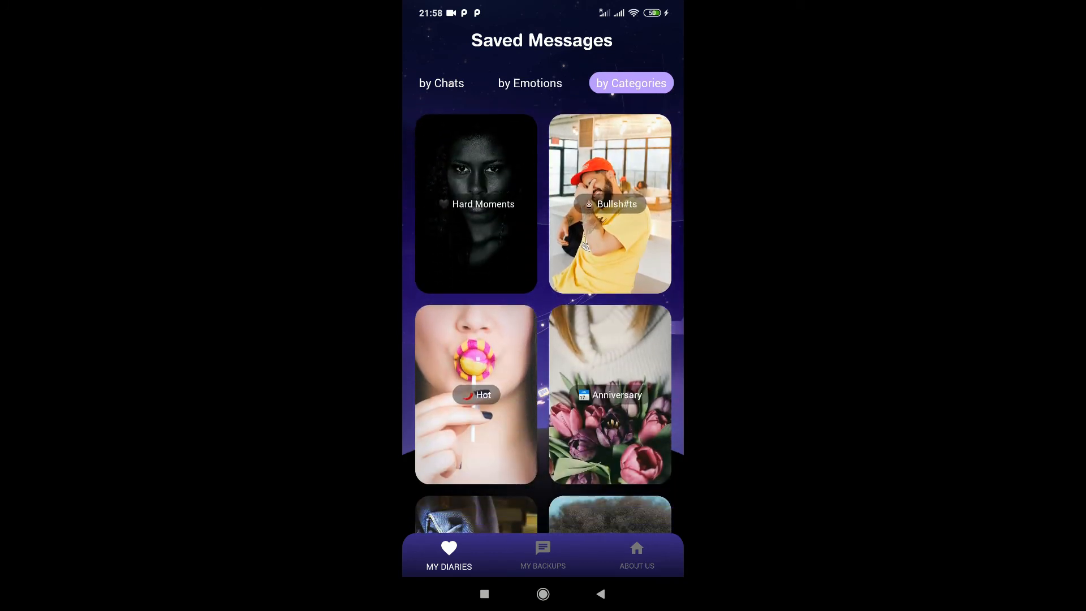